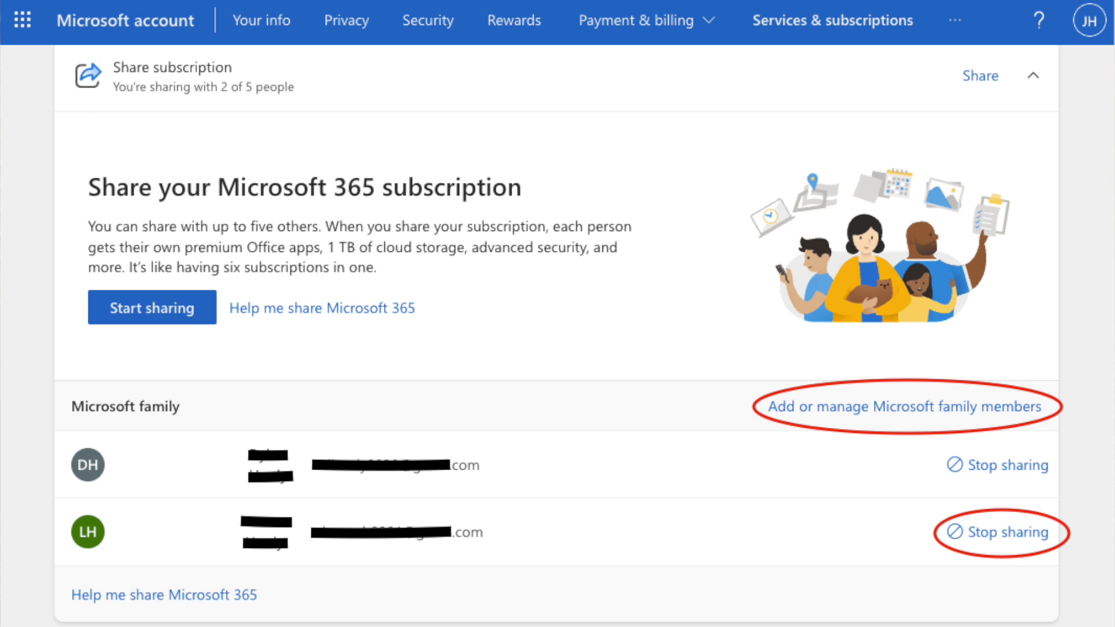
left_click(152, 307)
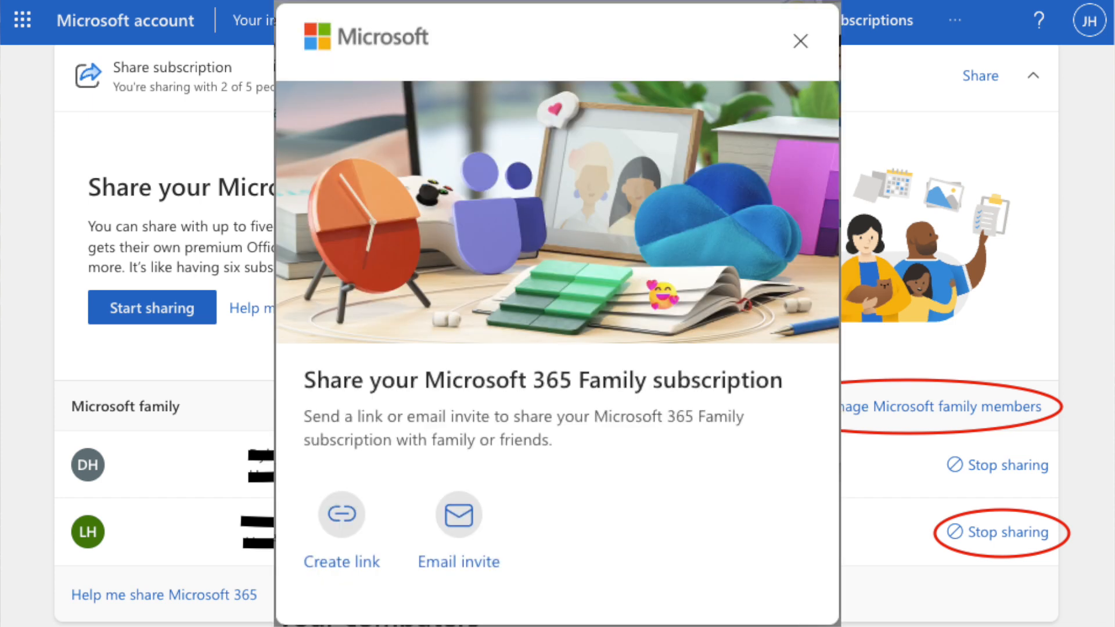
left_click(799, 41)
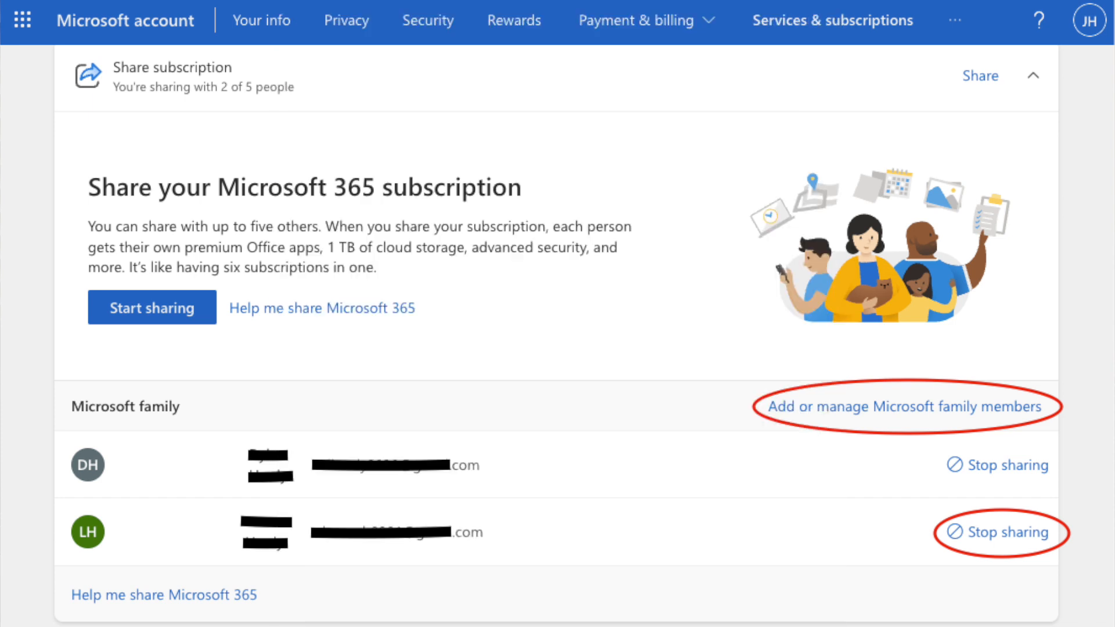